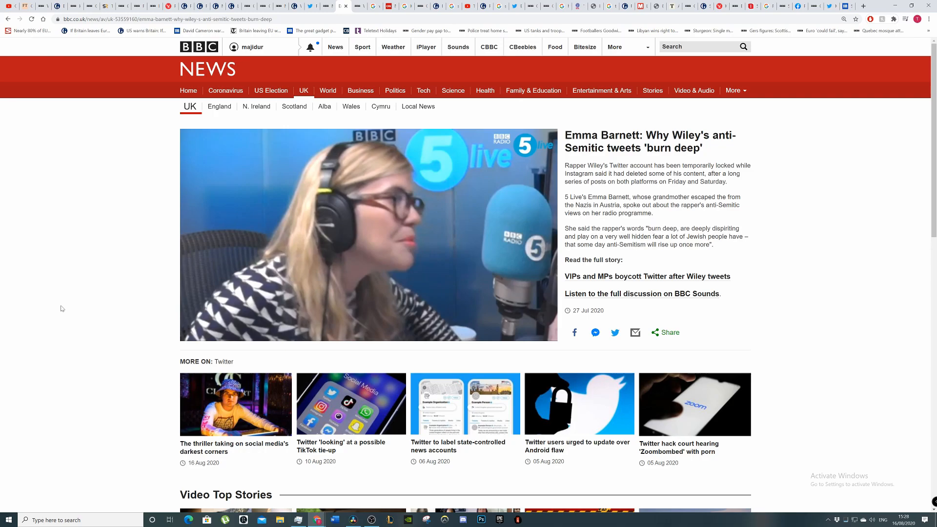
mouse_move(209, 405)
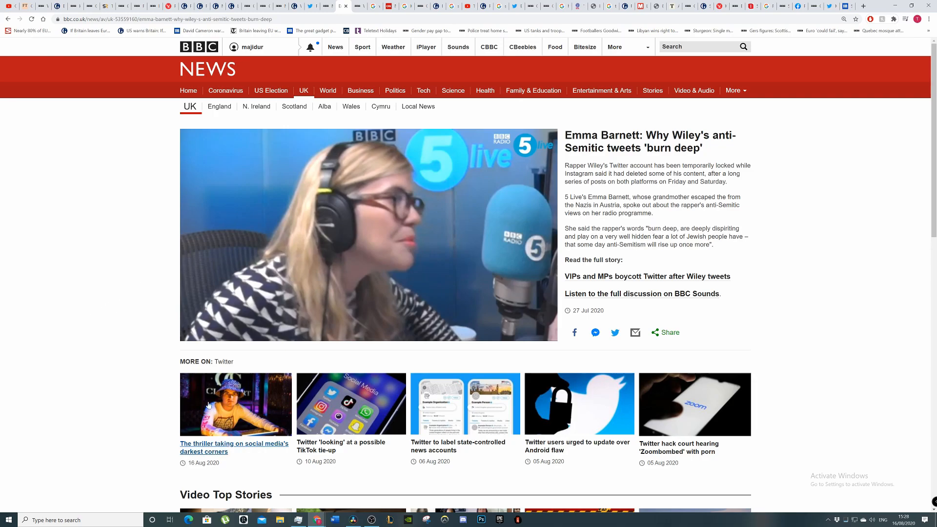
Step: Start the Emma Barnett Radio 5 Live clip on Wiley's tweets, pausing and resuming it once
click(368, 233)
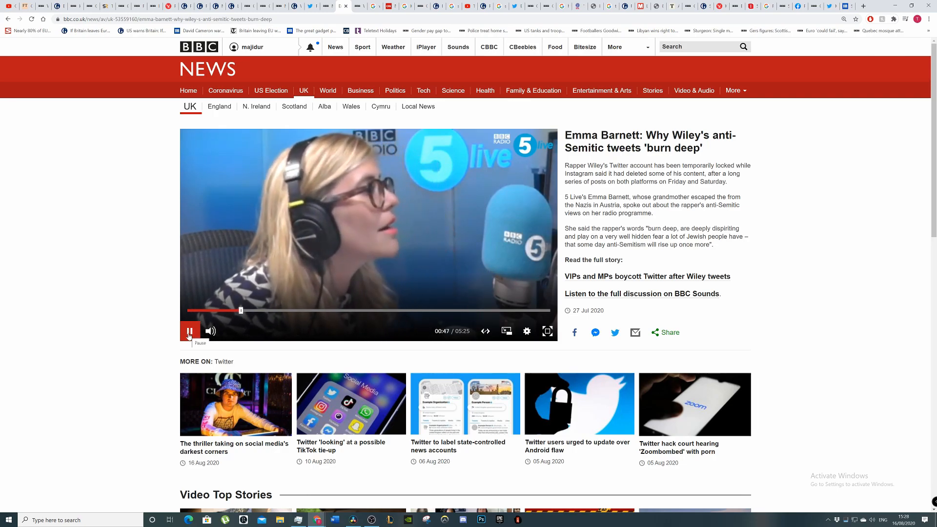
click(190, 331)
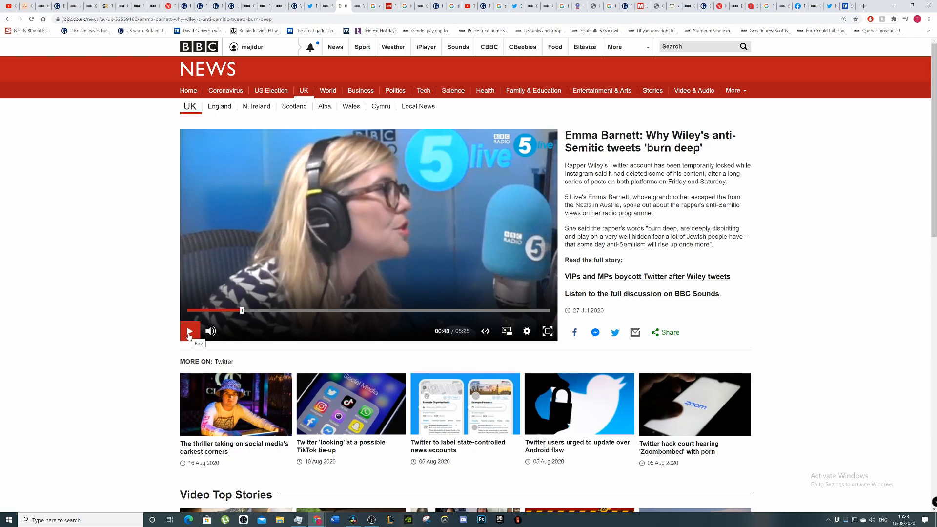
click(189, 331)
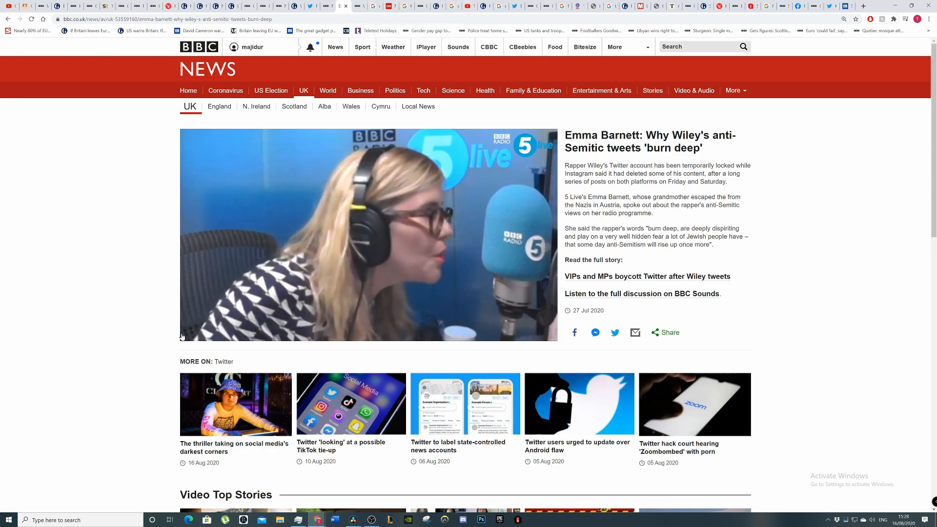
Step: Restart the radio clip and pause and resume it again partway through
click(368, 234)
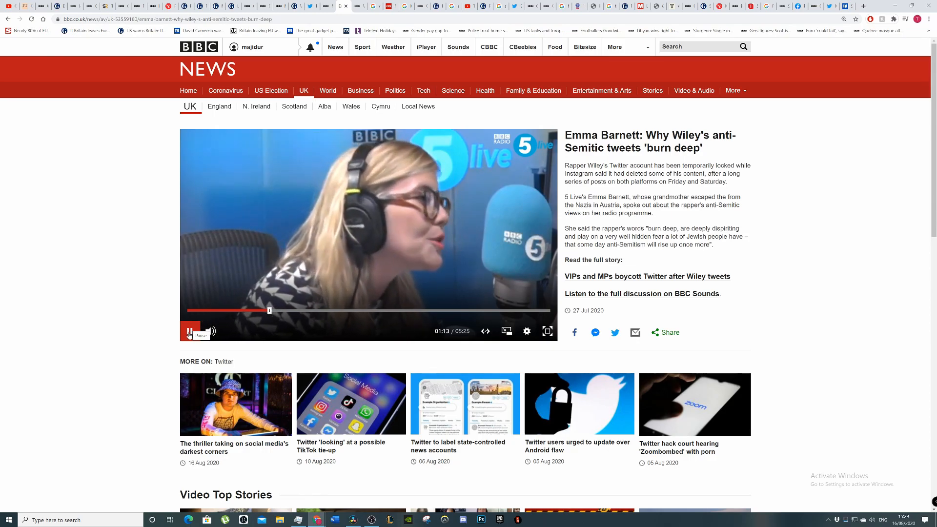
click(189, 332)
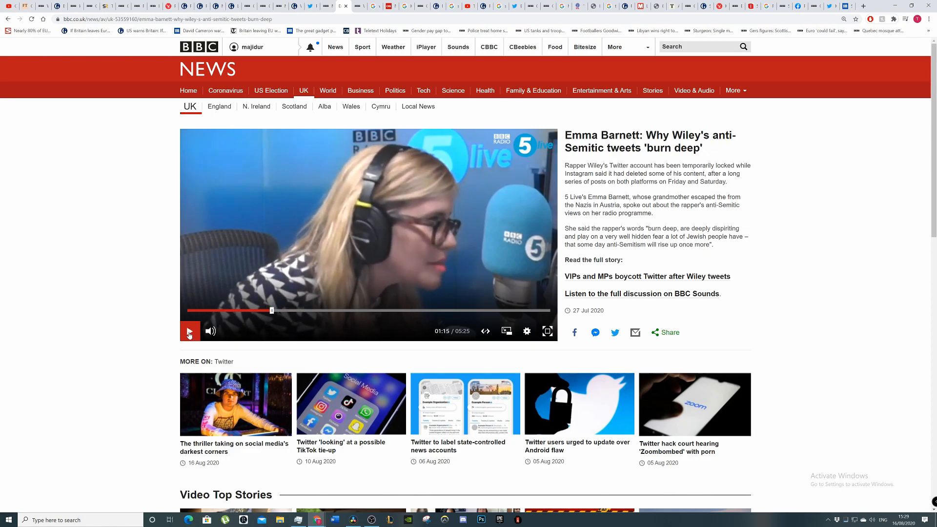
click(189, 332)
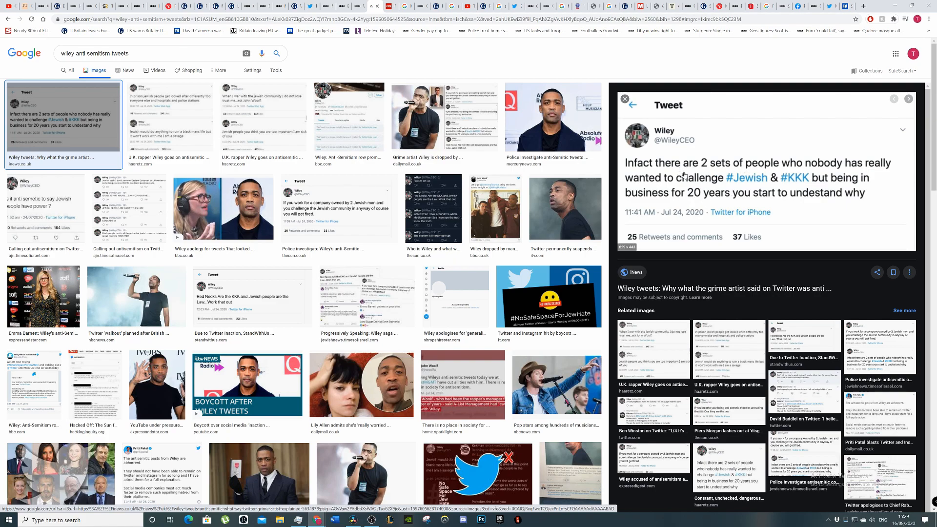
mouse_move(838, 137)
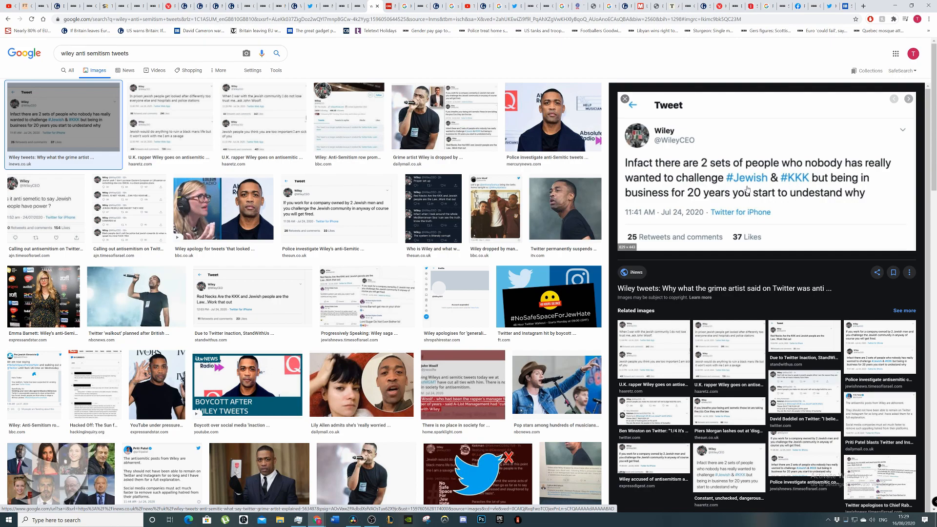
mouse_move(631, 121)
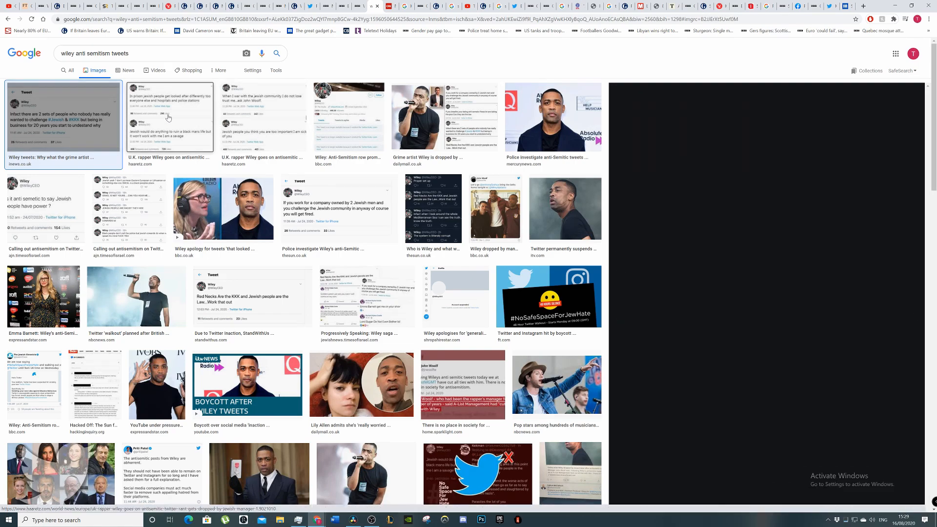
Step: Preview the two Haaretz images of Wiley's antisemitic rant in the image results
click(169, 116)
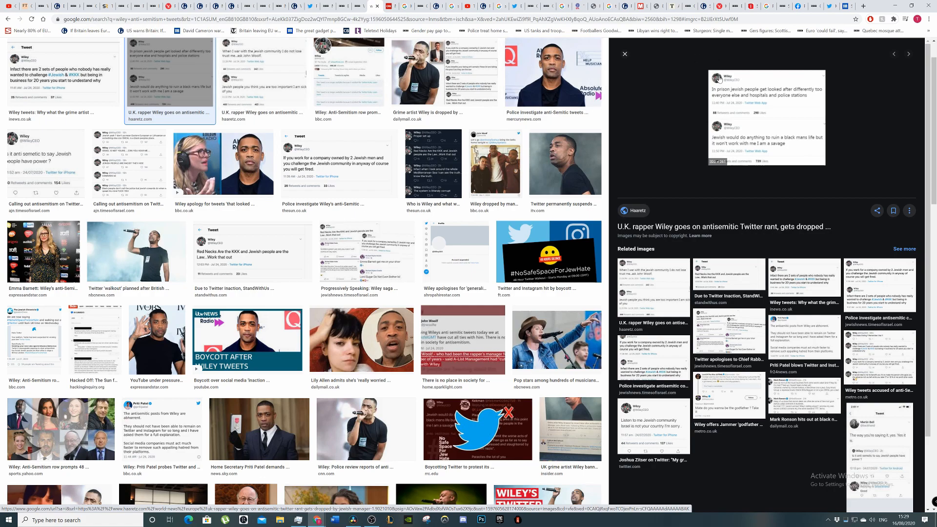
mouse_move(772, 97)
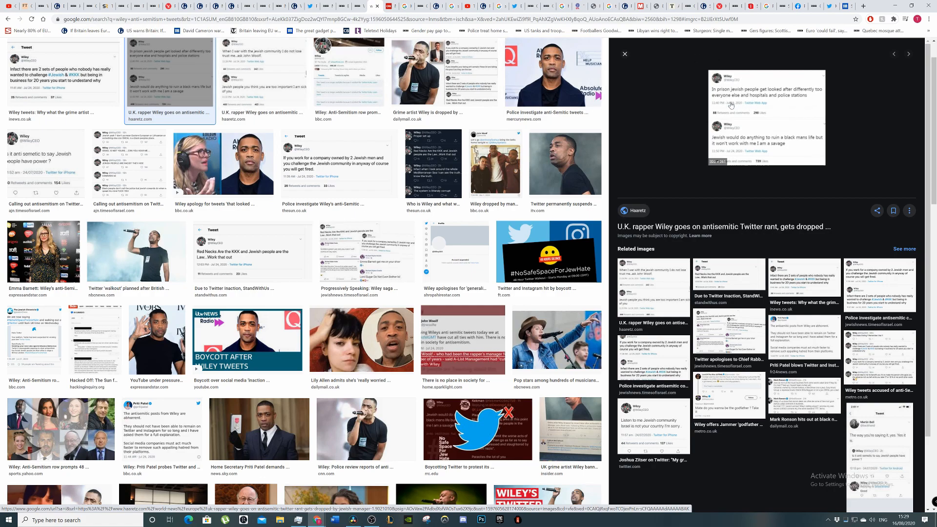
mouse_move(761, 102)
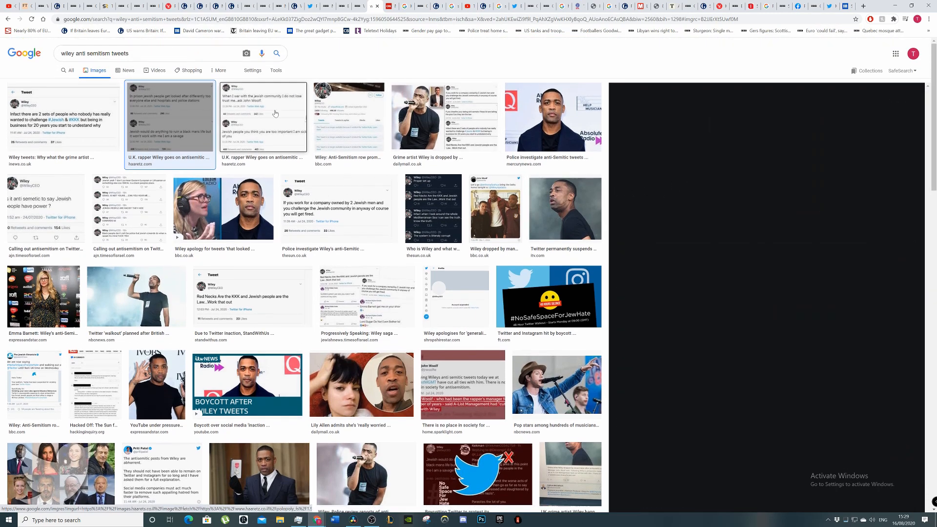
click(261, 119)
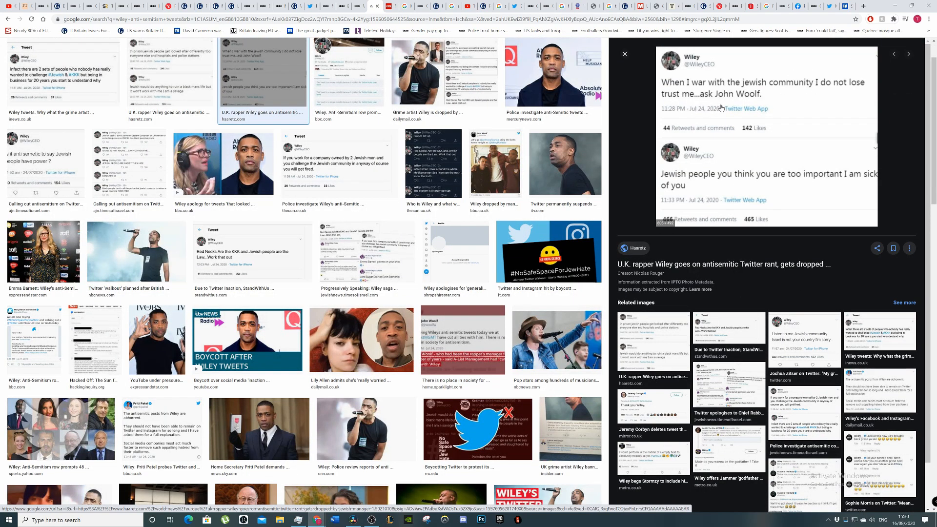
mouse_move(720, 199)
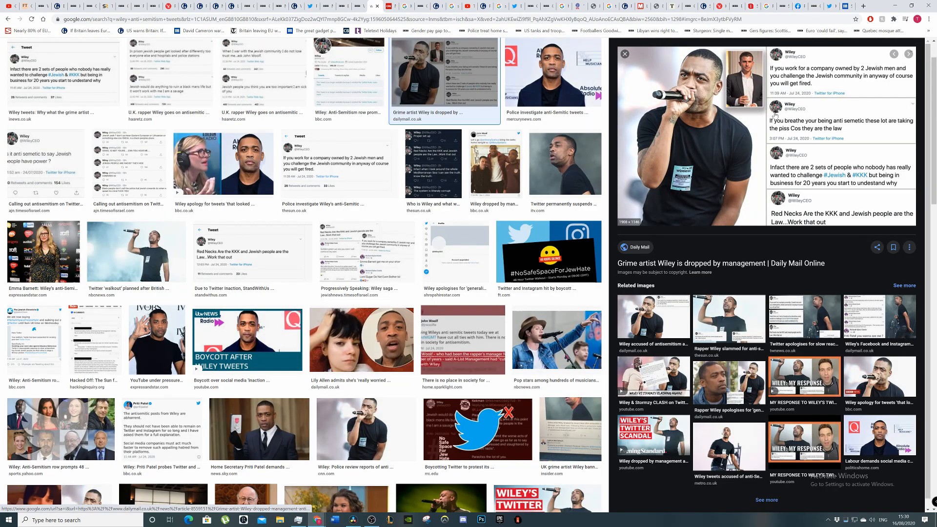
scroll(up, 3)
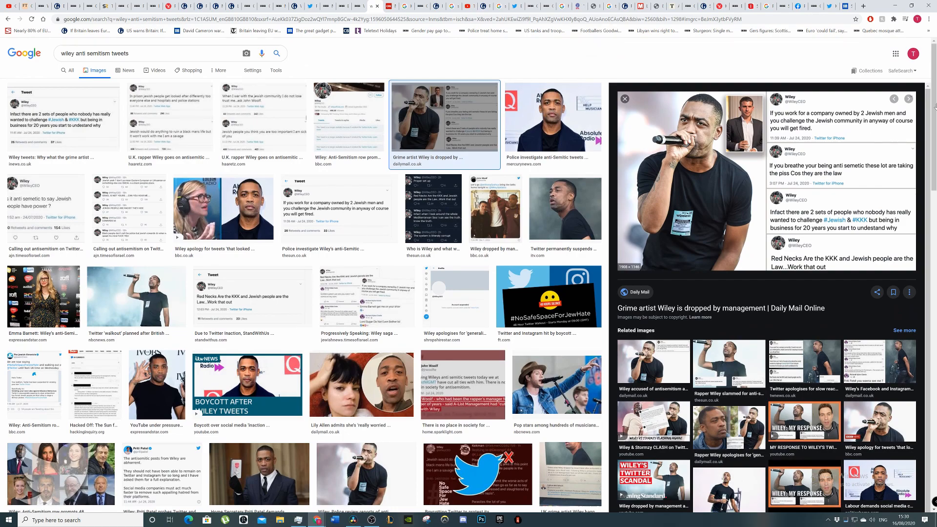
mouse_move(743, 66)
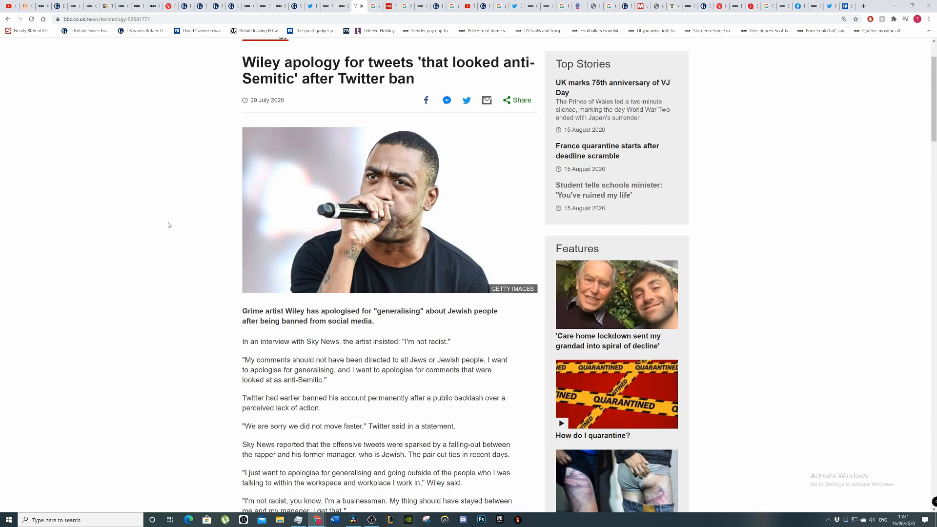
mouse_move(160, 282)
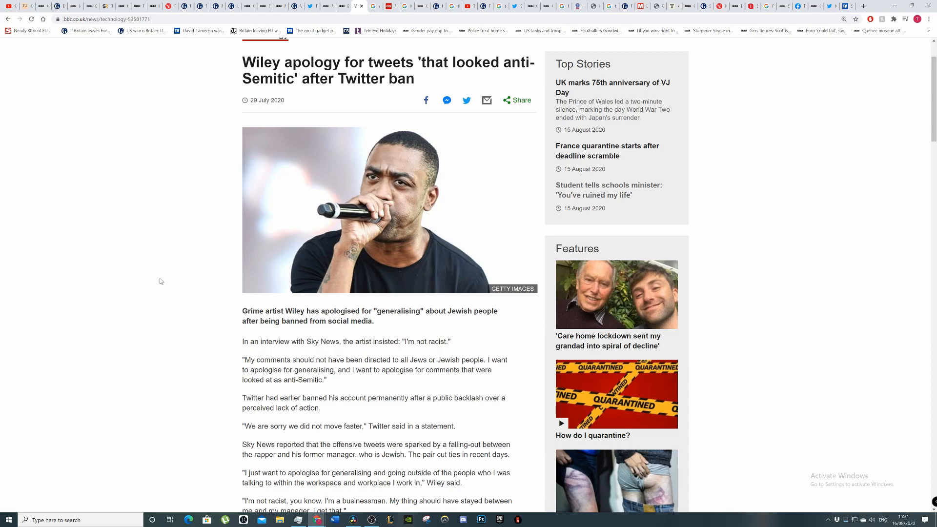
mouse_move(166, 345)
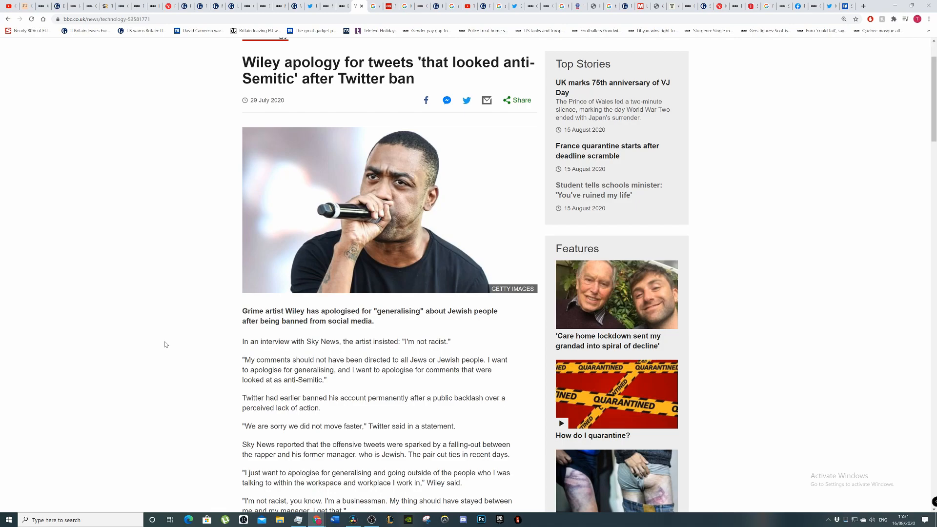
Step: Scroll through the BBC article on Wiley's apology after his Twitter ban
scroll(down, 3)
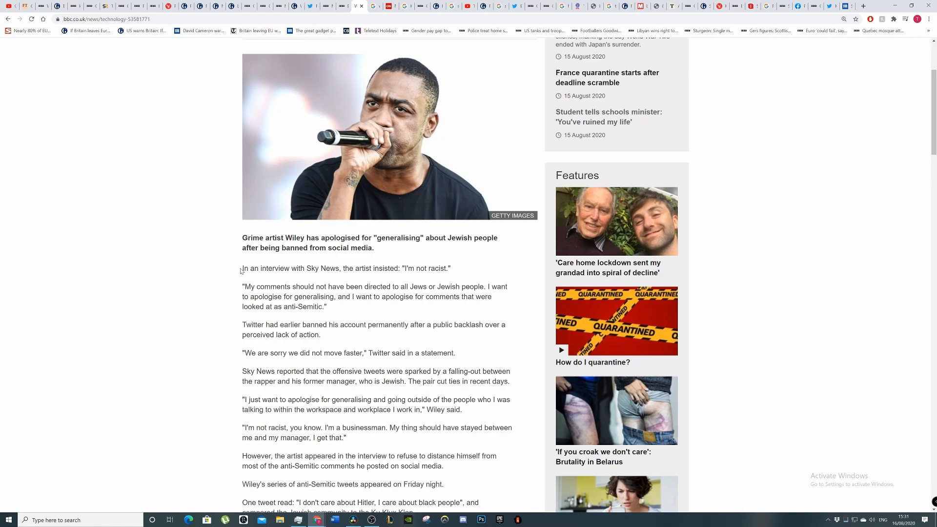
mouse_move(128, 261)
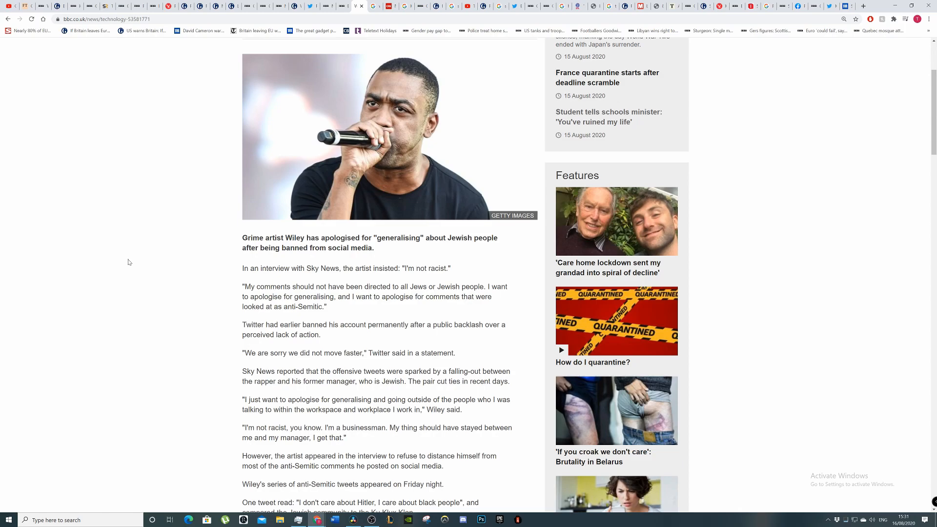
scroll(down, 3)
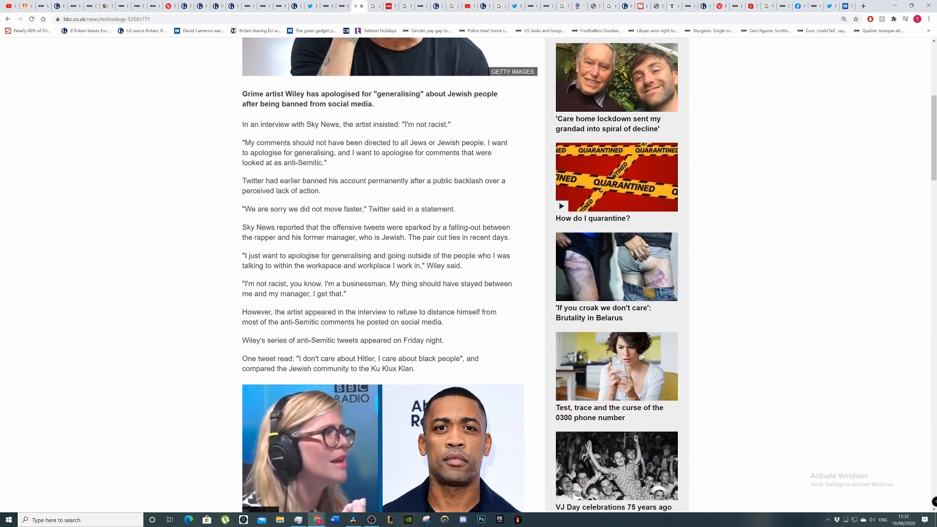
scroll(down, 3)
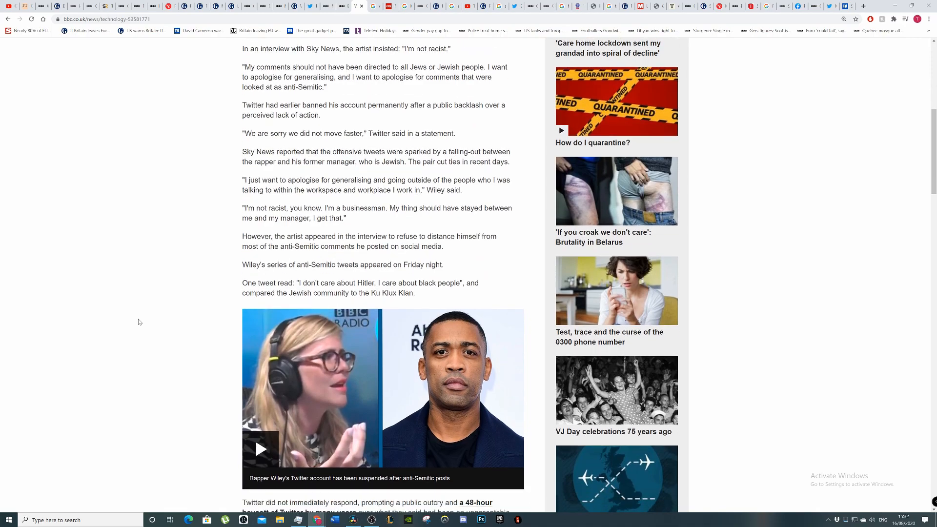
mouse_move(201, 229)
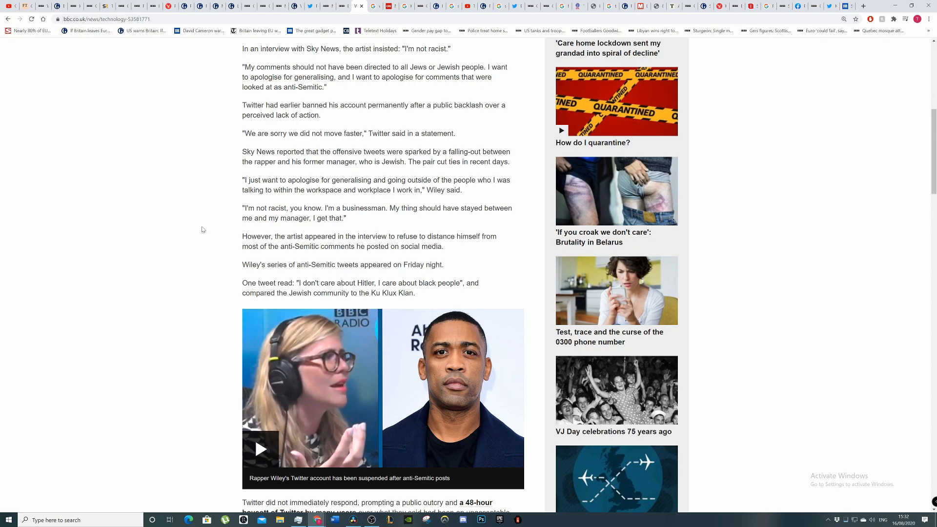
scroll(down, 3)
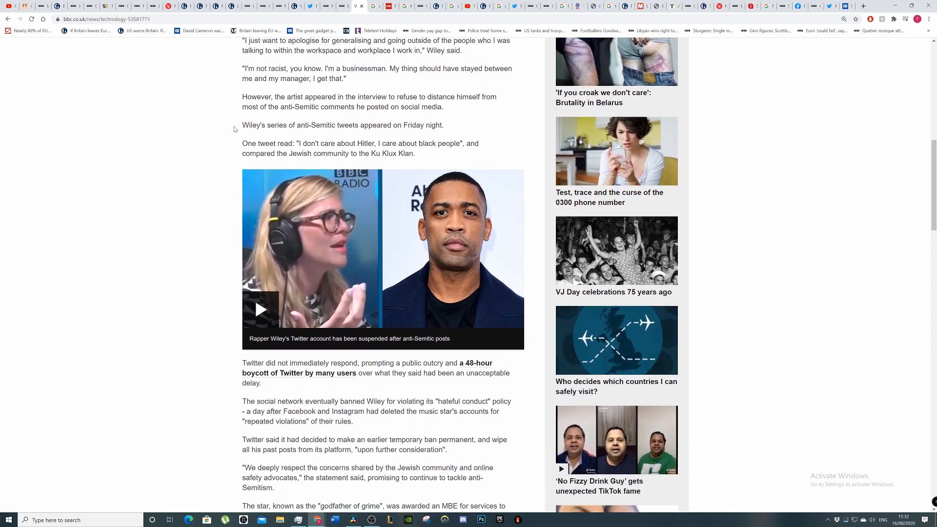
scroll(down, 3)
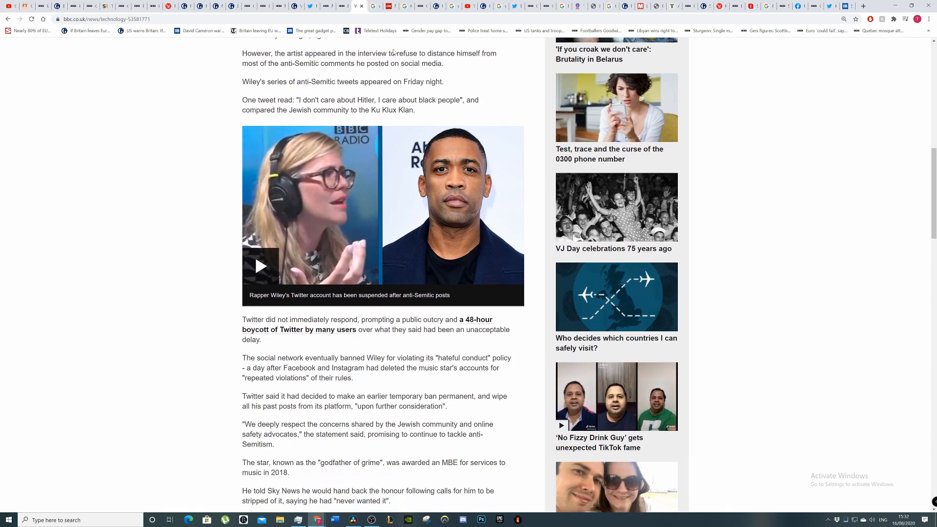
mouse_move(155, 148)
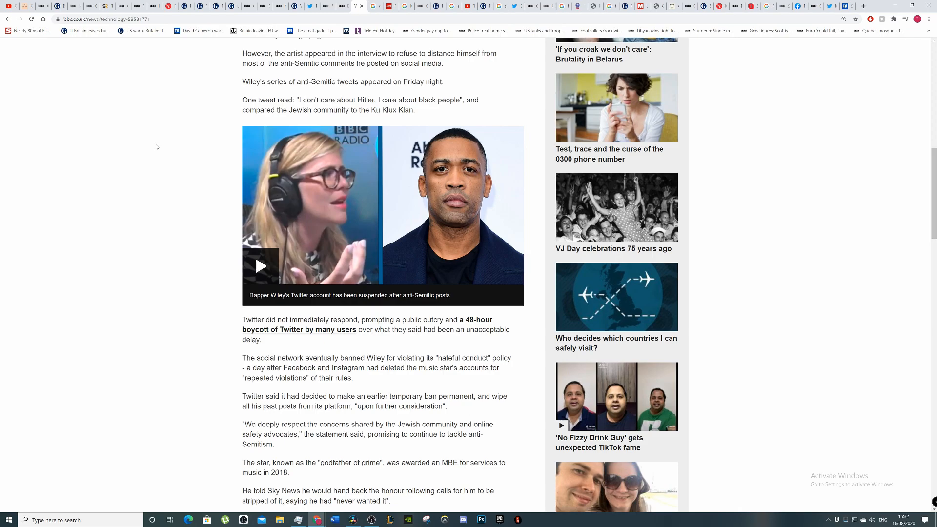
scroll(down, 3)
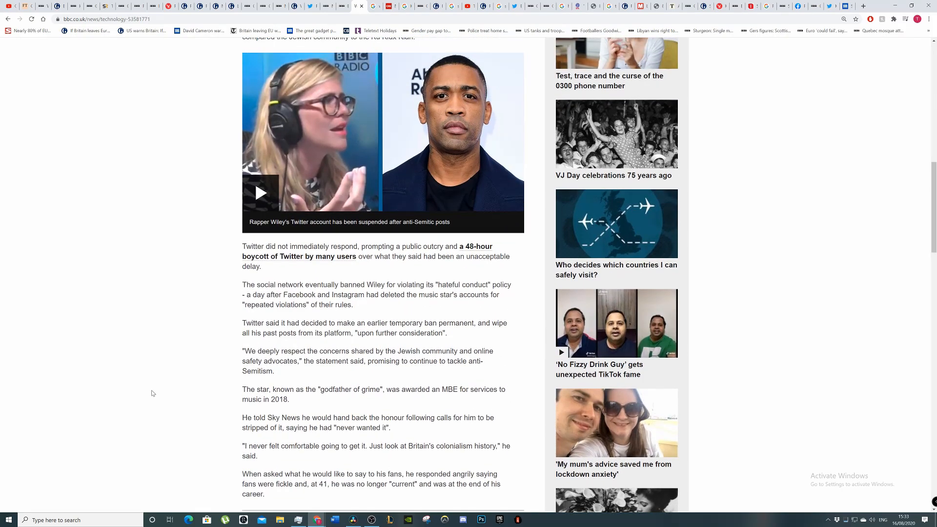
scroll(down, 3)
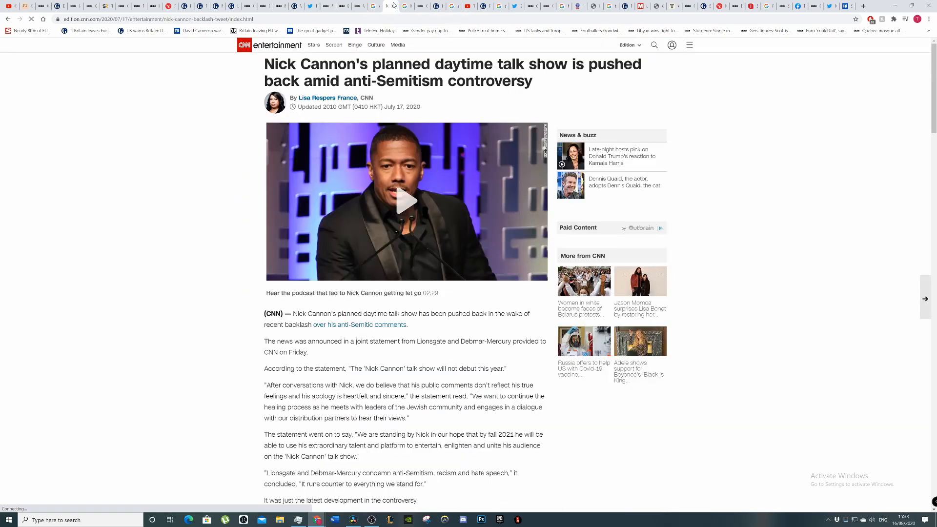
mouse_move(152, 344)
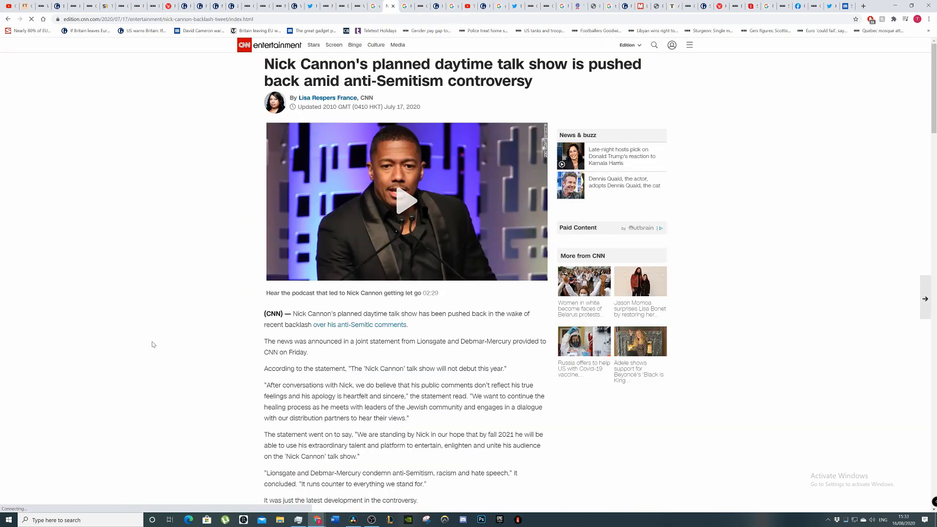
scroll(down, 3)
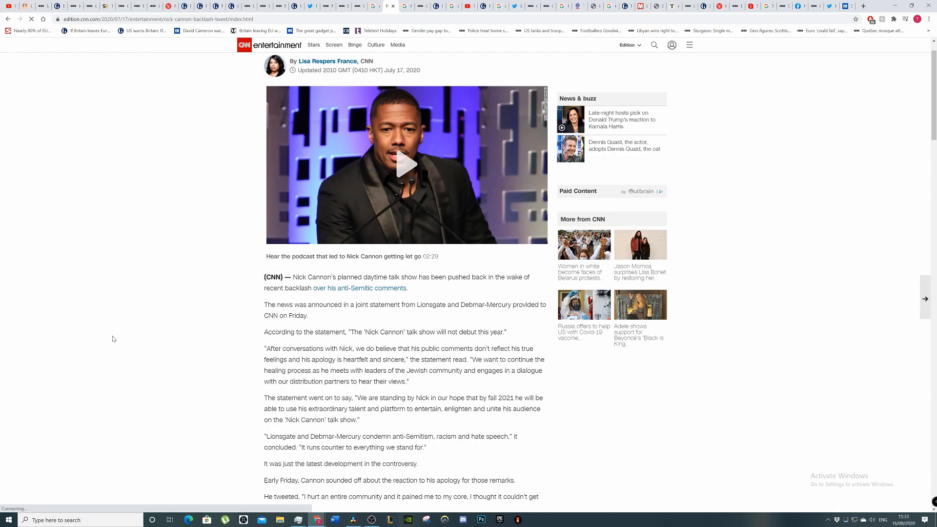
scroll(down, 3)
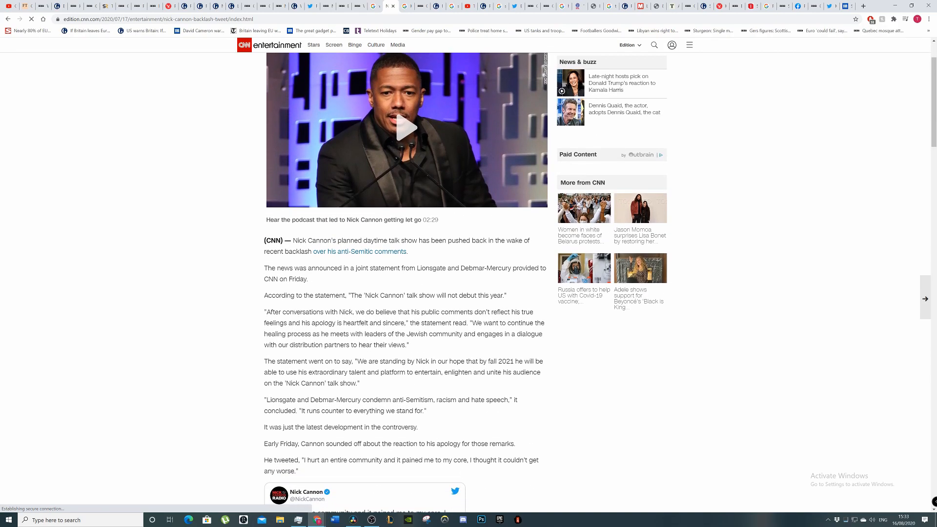
scroll(down, 3)
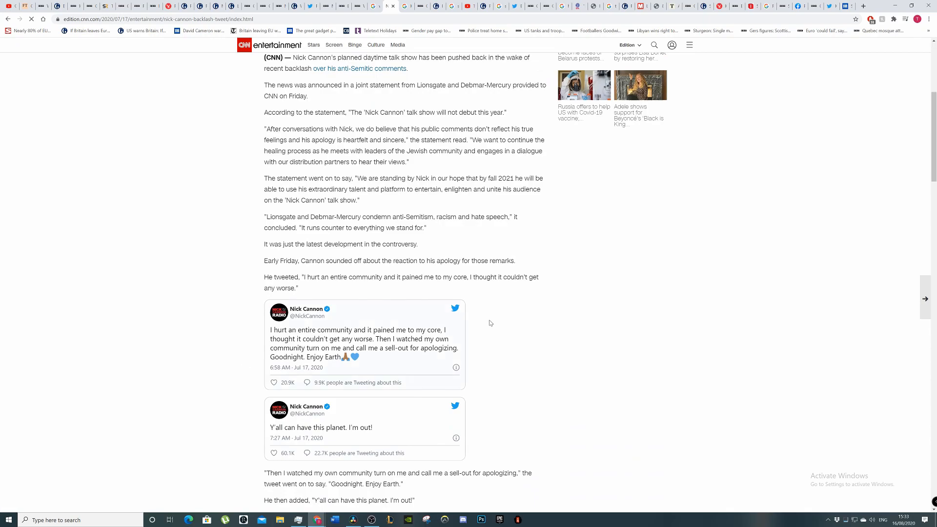
scroll(down, 3)
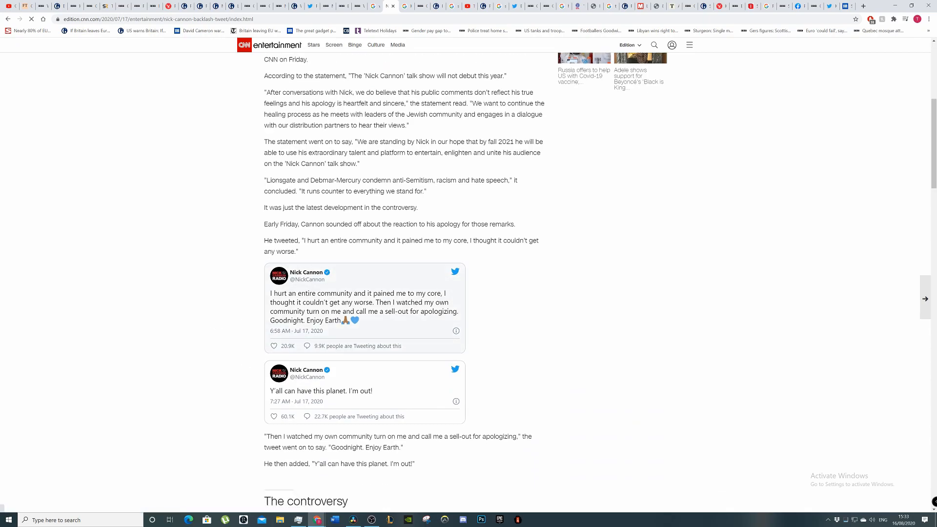
scroll(down, 3)
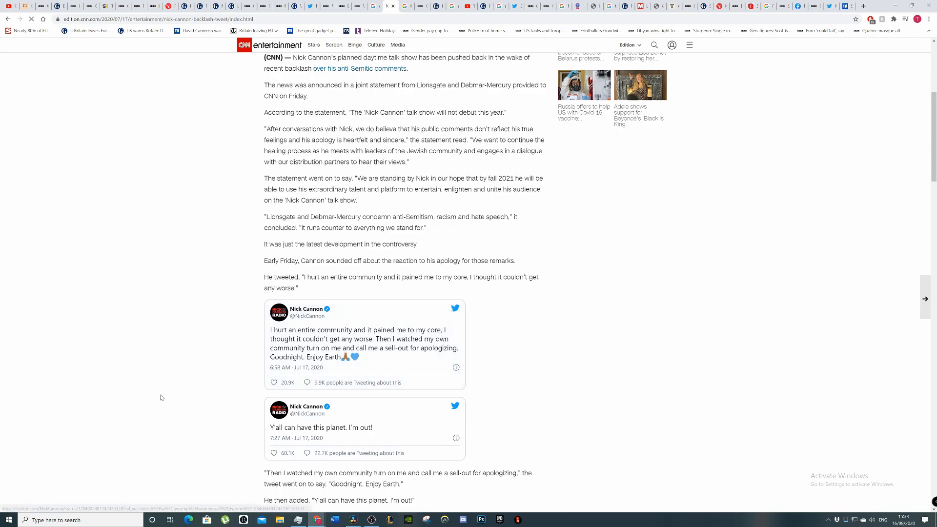
scroll(down, 3)
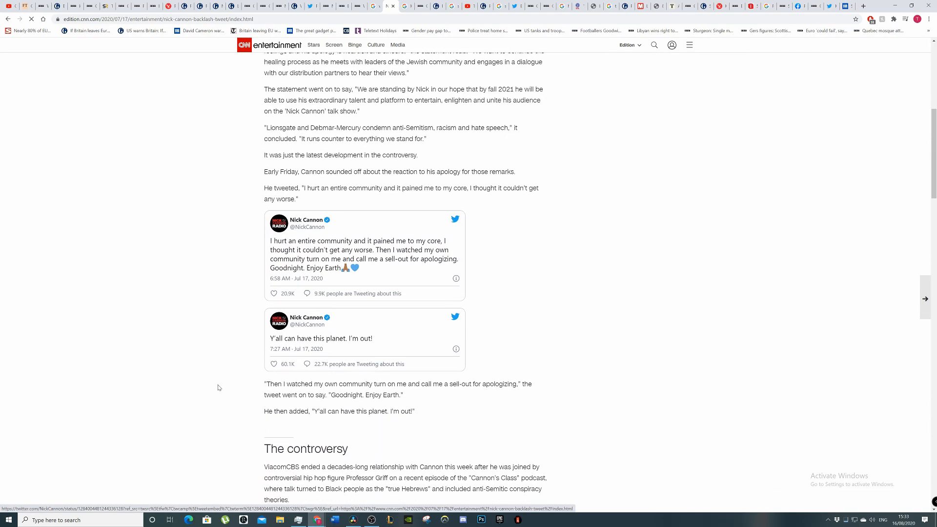
scroll(down, 3)
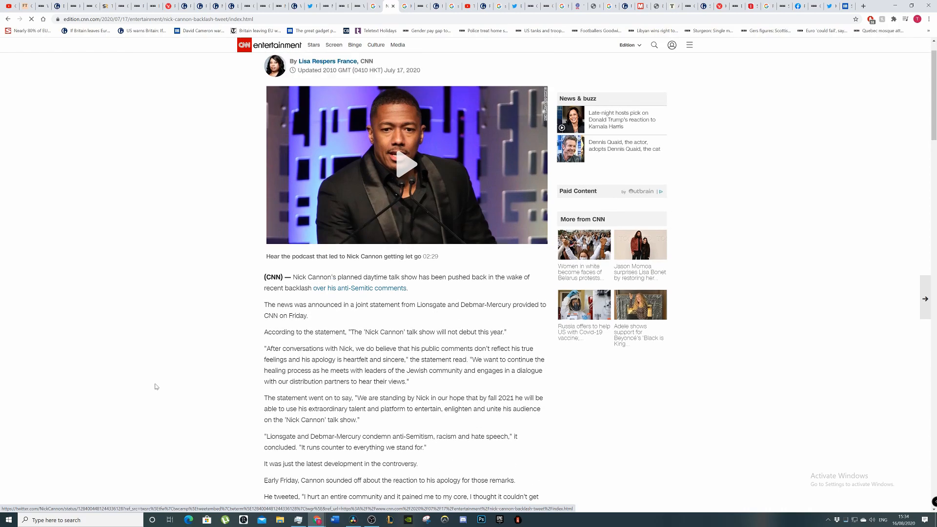
scroll(down, 3)
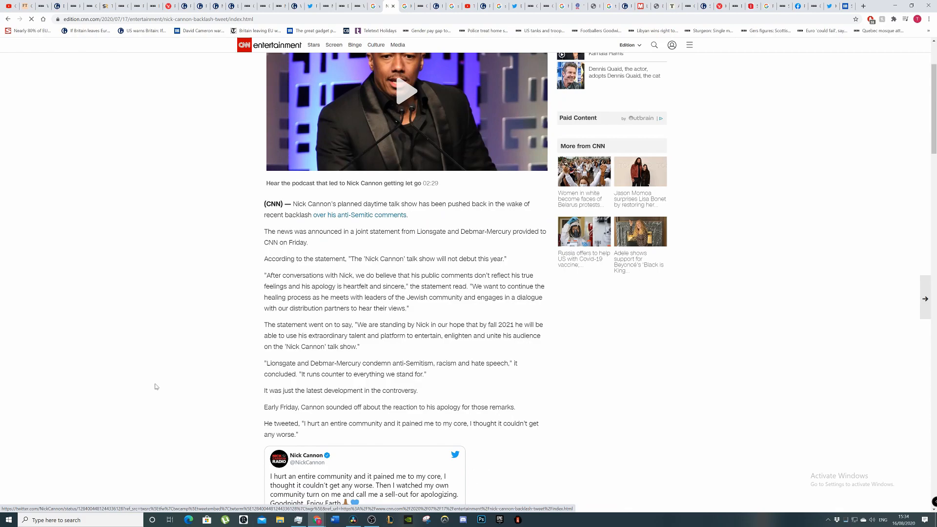
mouse_move(177, 311)
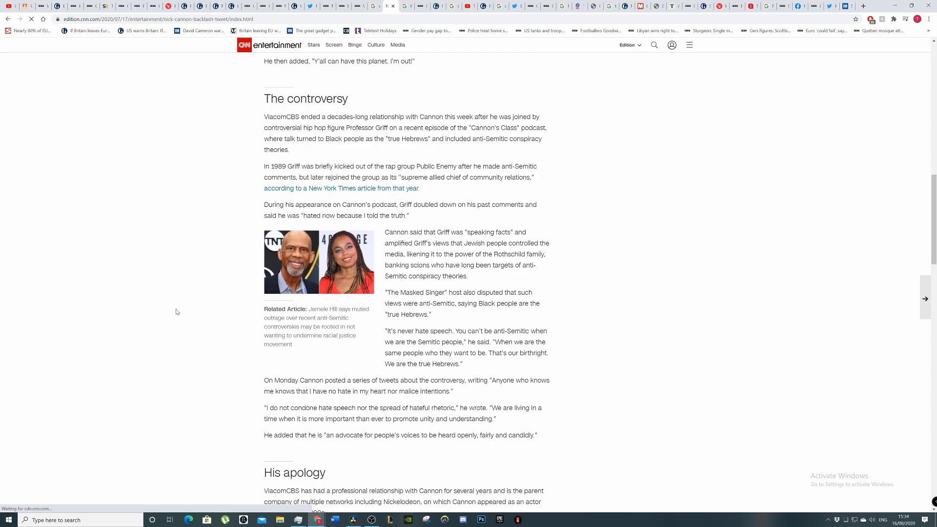
scroll(down, 3)
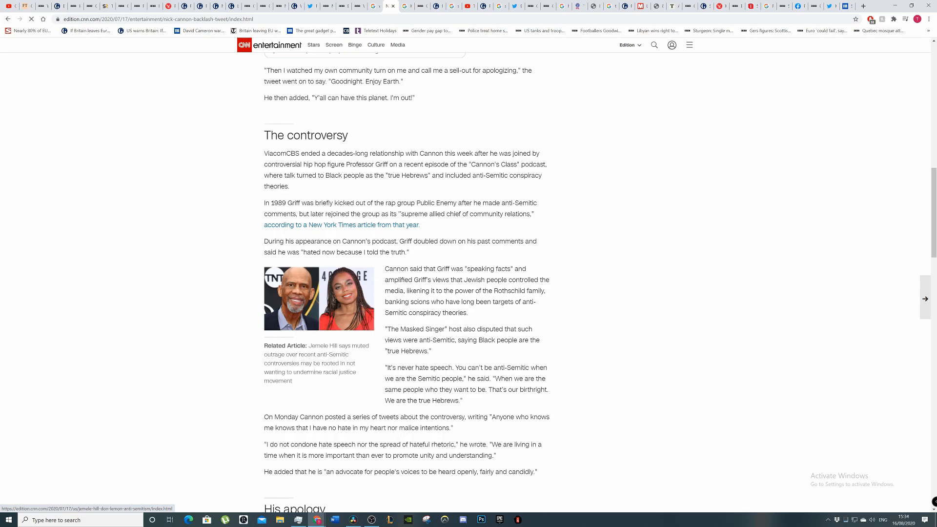
drag(468, 269, 469, 312)
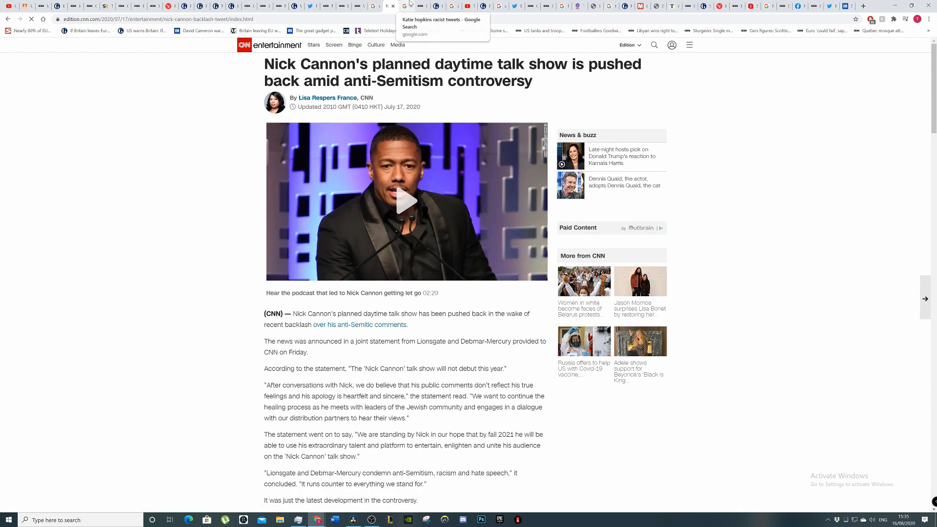
Step: Switch to the Katie Hopkins racist tweets image results and preview the Reddit post of her tweets
click(442, 21)
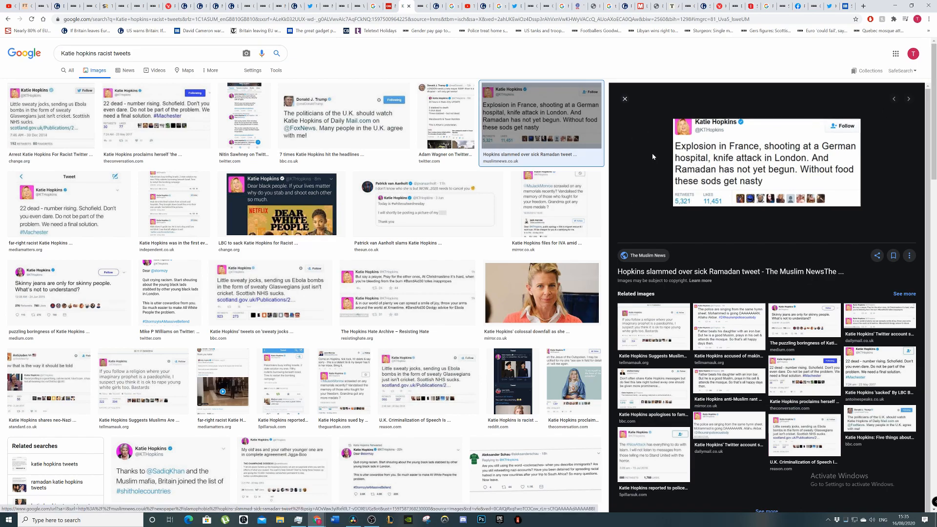
mouse_move(630, 178)
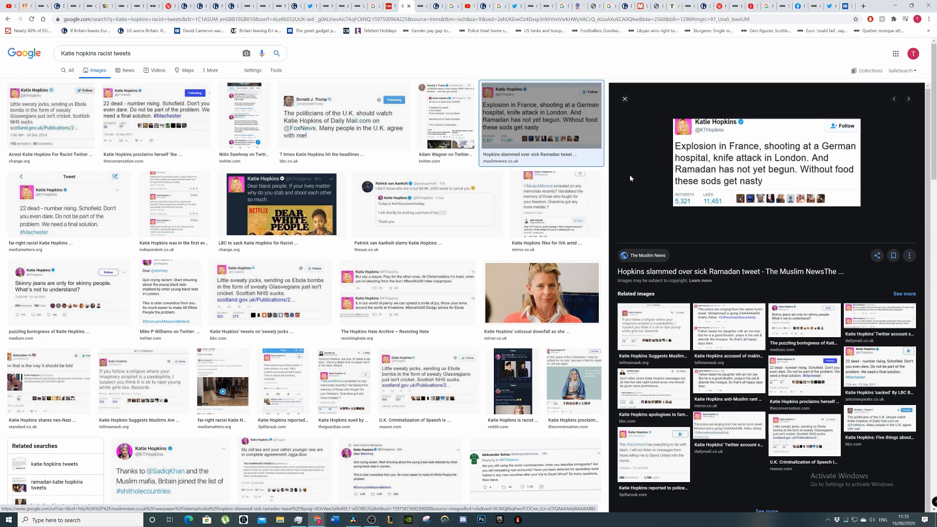
mouse_move(631, 175)
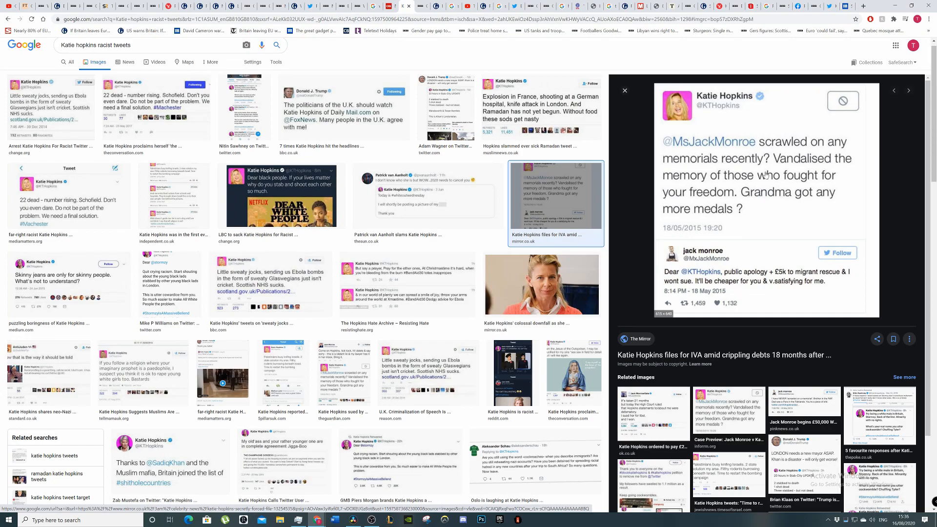
mouse_move(785, 232)
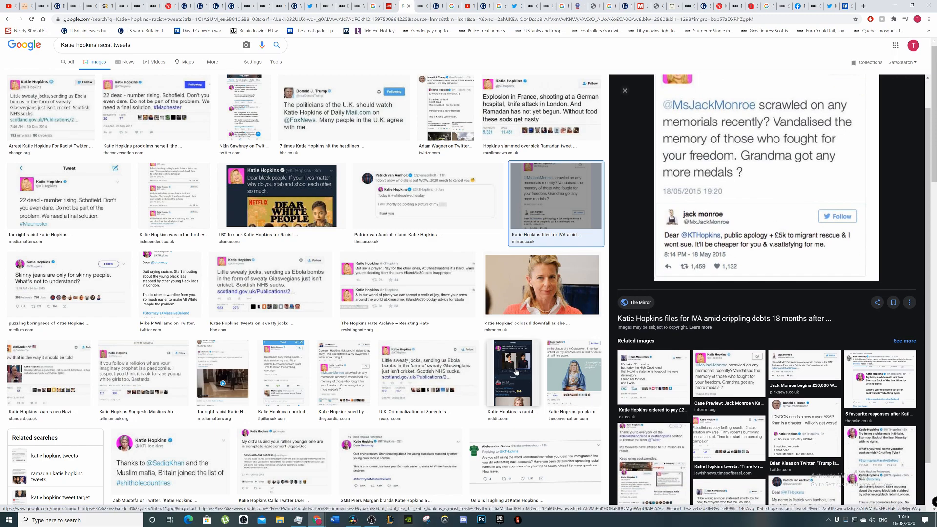
click(512, 373)
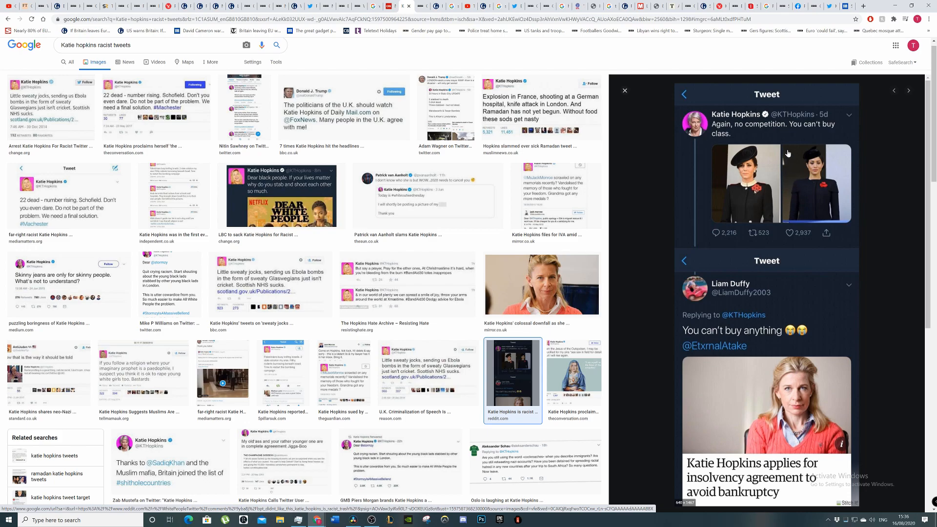
mouse_move(718, 199)
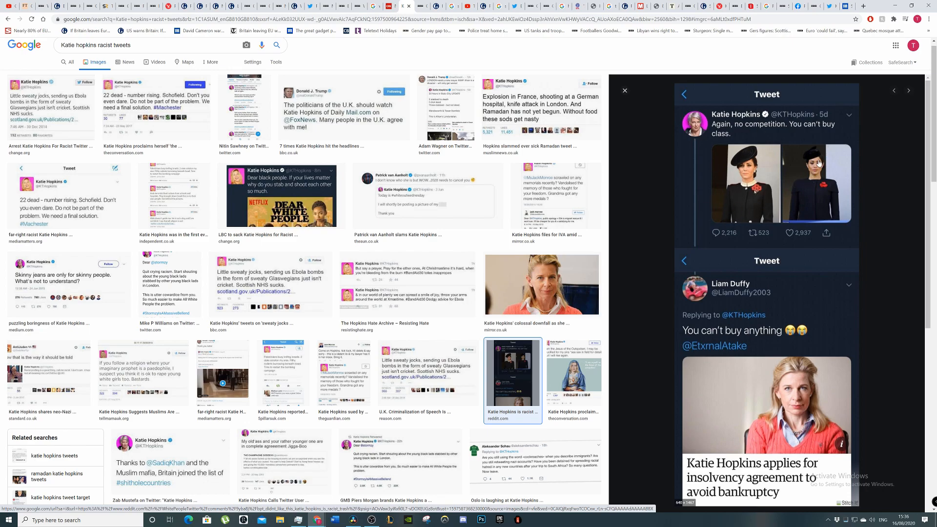
mouse_move(859, 172)
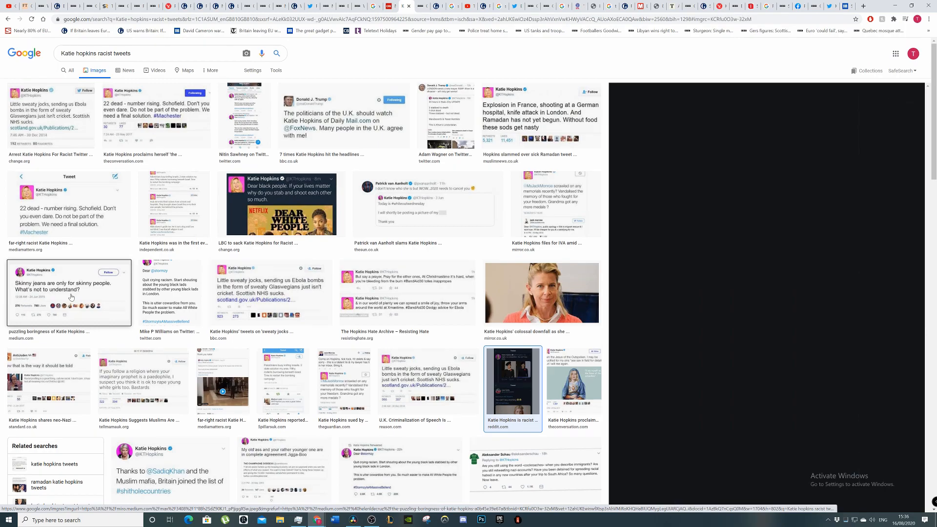
Step: Preview Katie Hopkins' skinny jeans tweet, then the Independent's image of her tweets on Palestinians
click(69, 293)
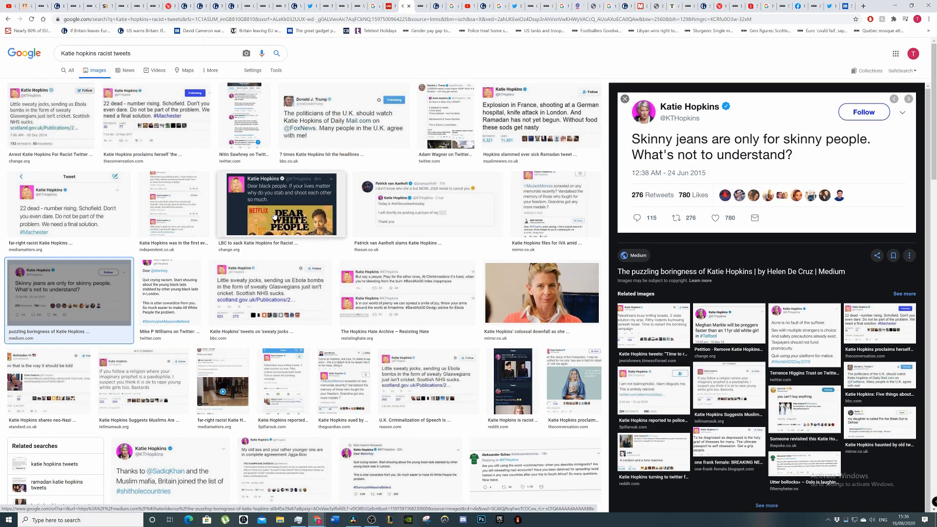
click(281, 203)
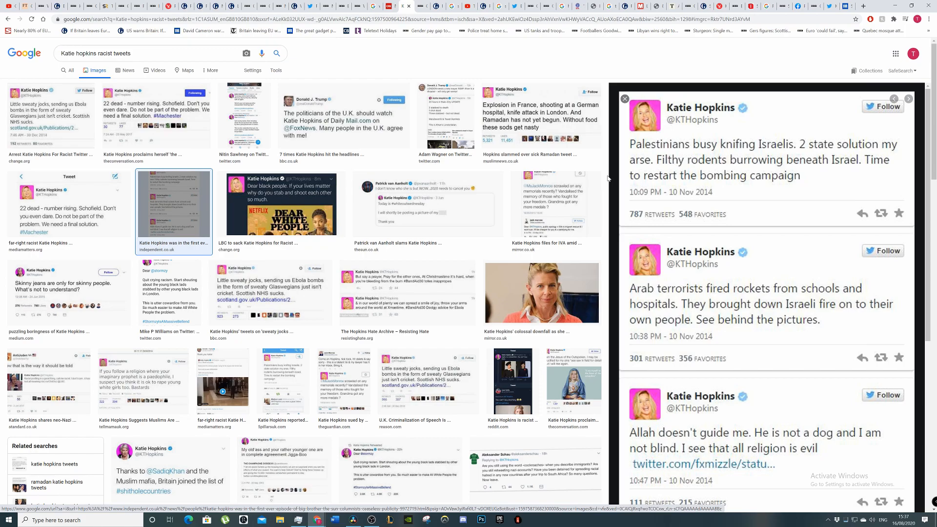
mouse_move(683, 166)
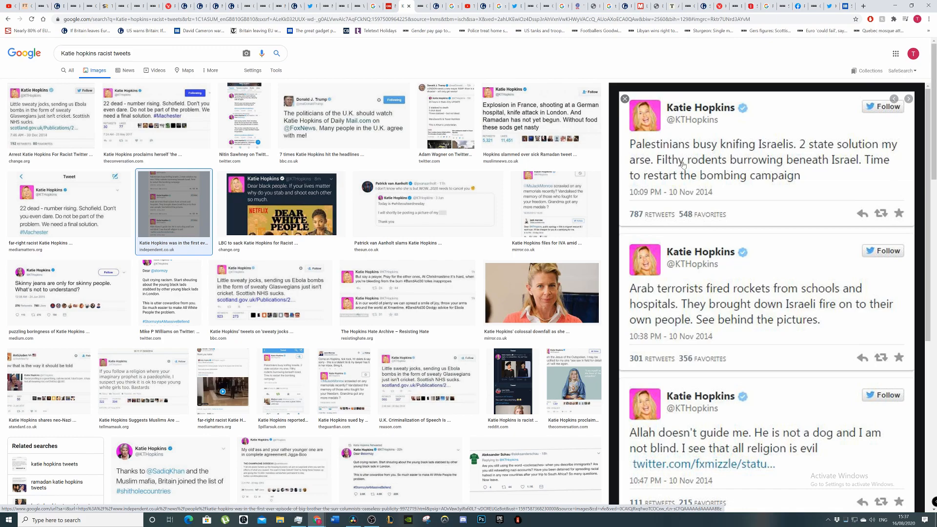
mouse_move(675, 194)
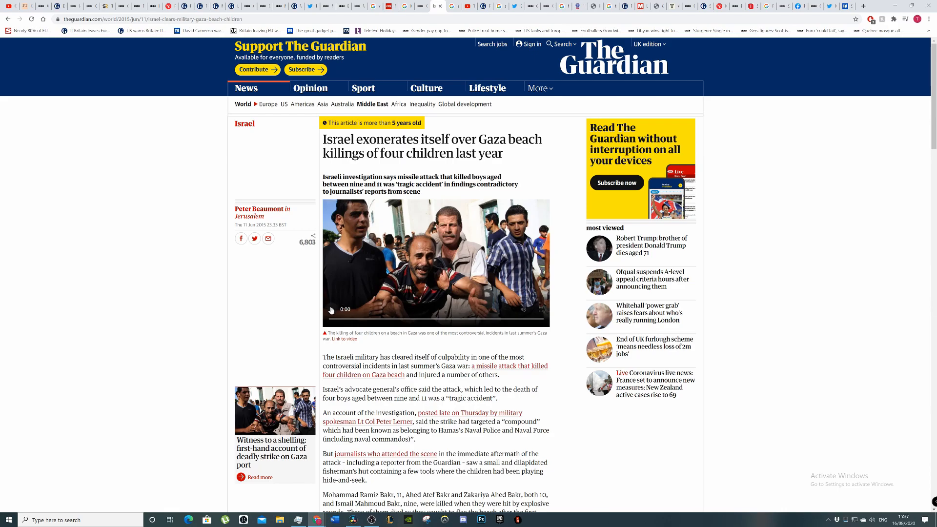
mouse_move(445, 110)
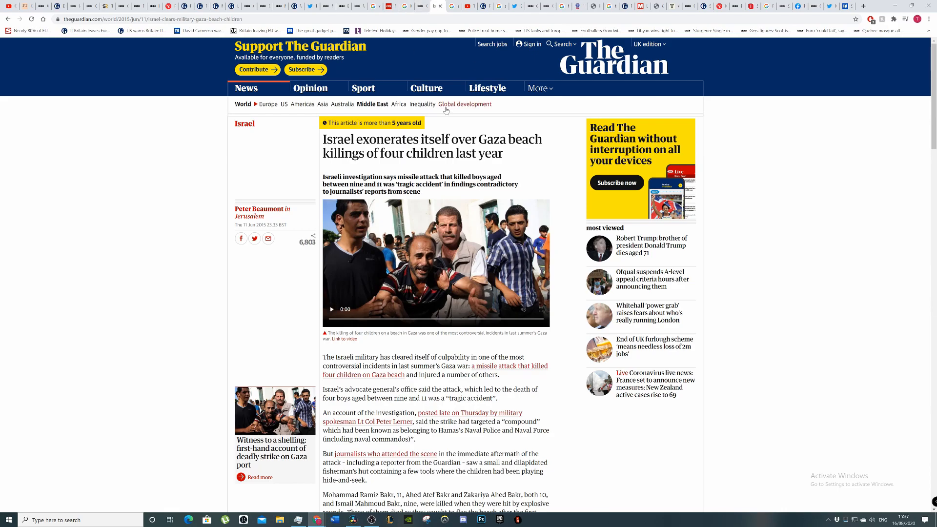
mouse_move(465, 104)
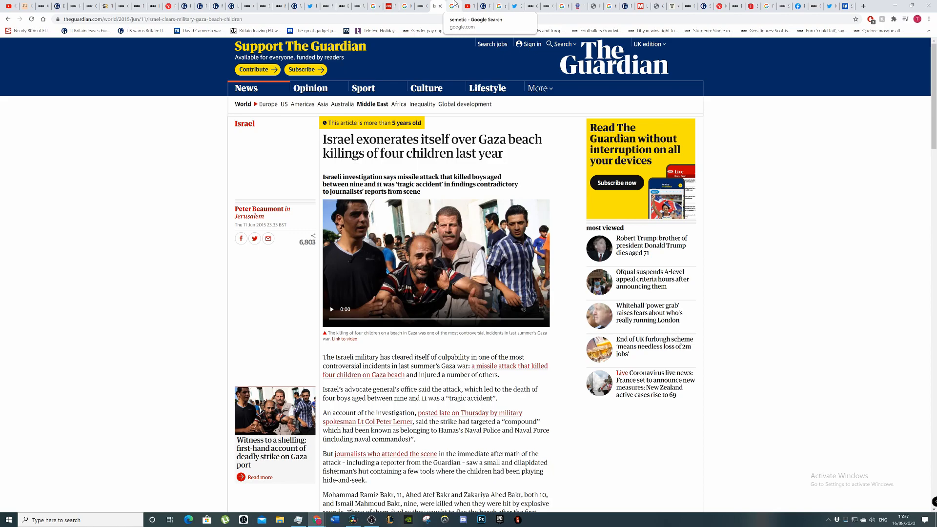
mouse_move(445, 4)
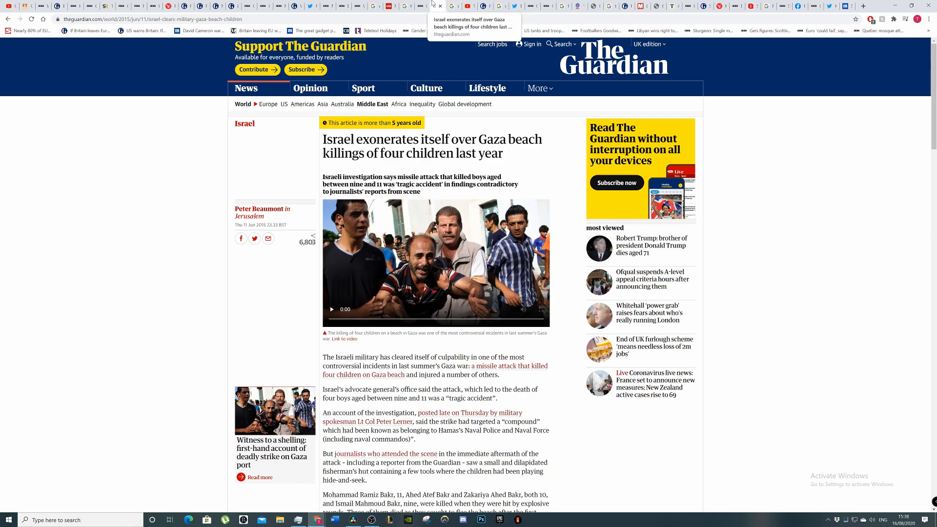
Step: Leave the Guardian Gaza beach killings article for the YouTube tab
click(456, 6)
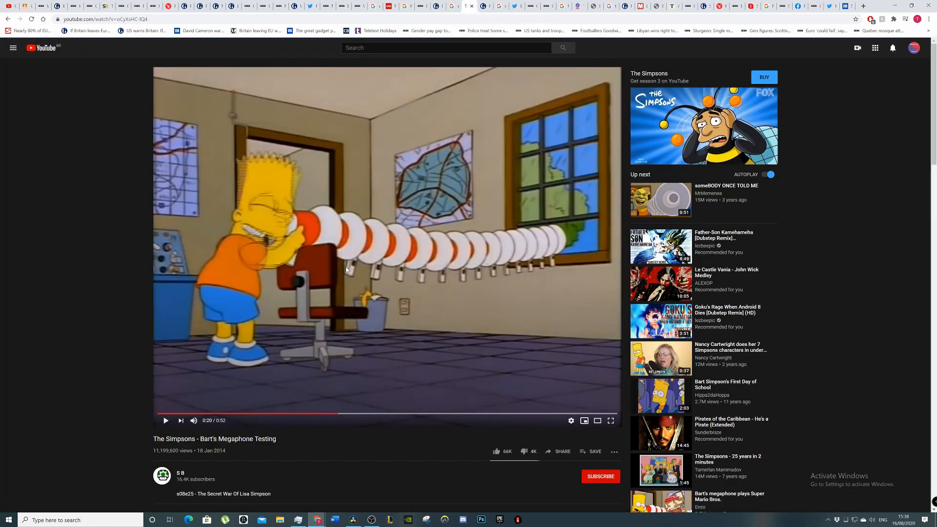
mouse_move(531, 223)
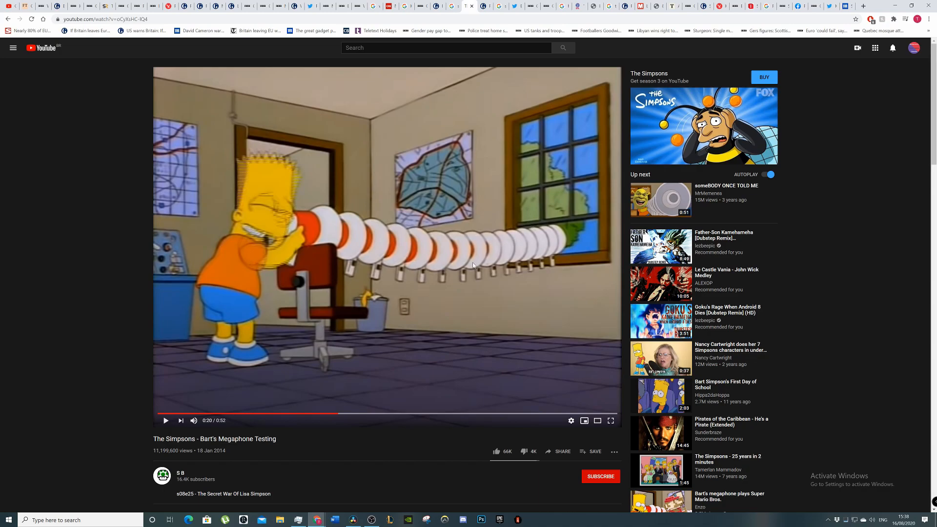
Step: Resume playback of 'The Simpsons - Bart's Megaphone Testing' clip
click(166, 420)
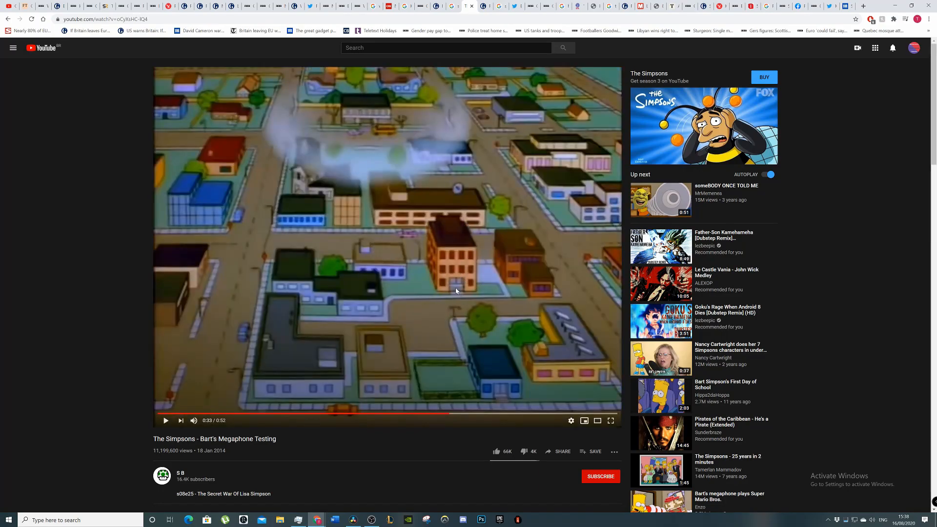
mouse_move(448, 256)
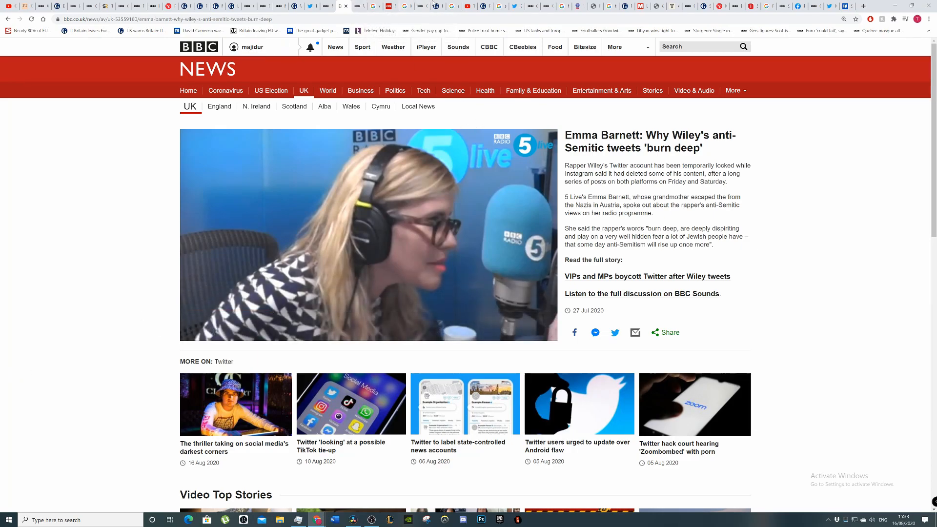
Step: Return to the 'wiley anti semitism tweets' Google Images results tab
click(423, 6)
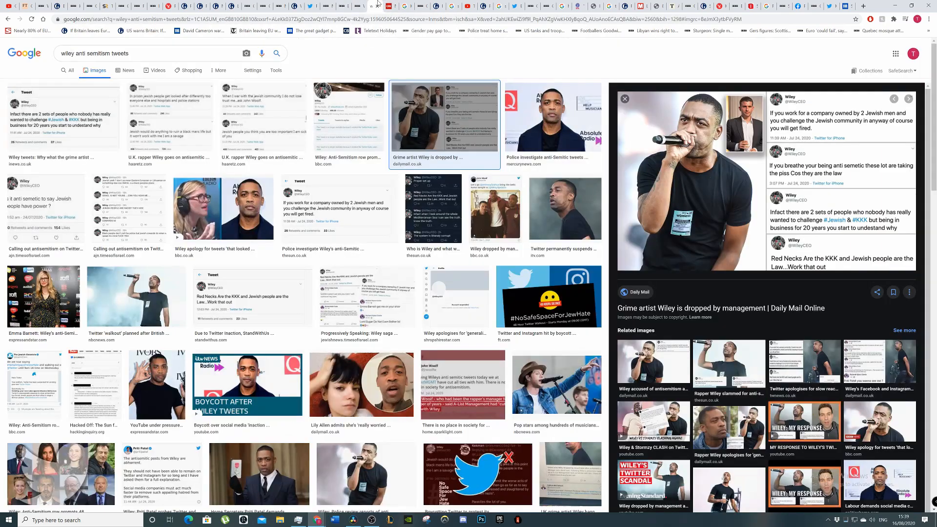
mouse_move(403, 50)
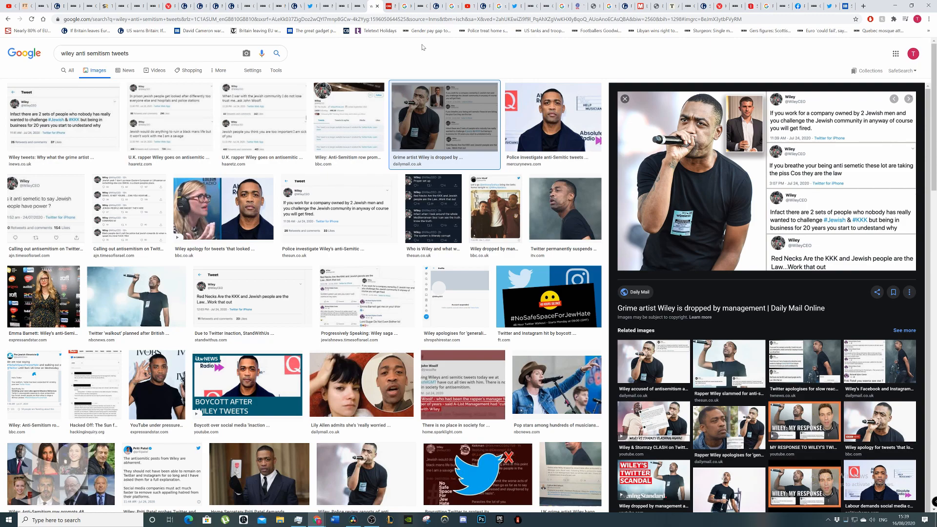
mouse_move(366, 59)
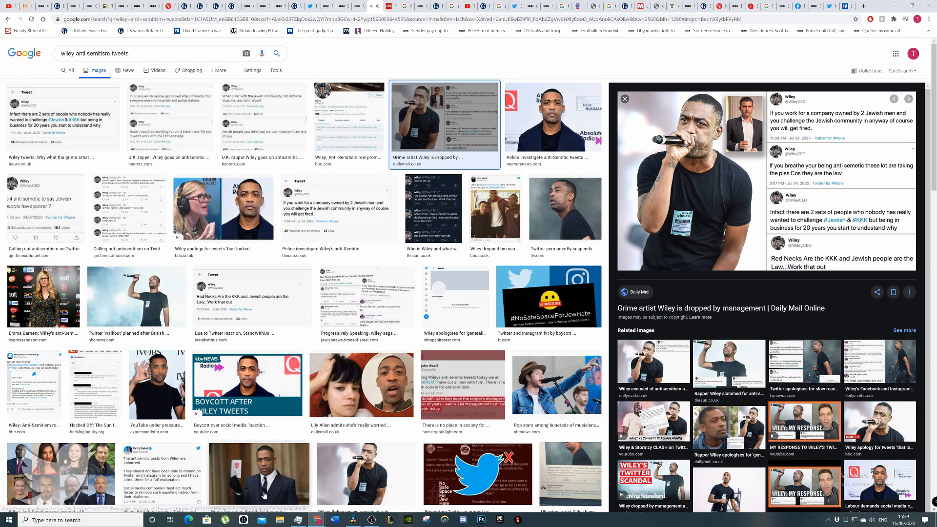
Step: Preview the Sky News image on Priti Patel demanding an explanation from Twitter over Wiley
click(258, 469)
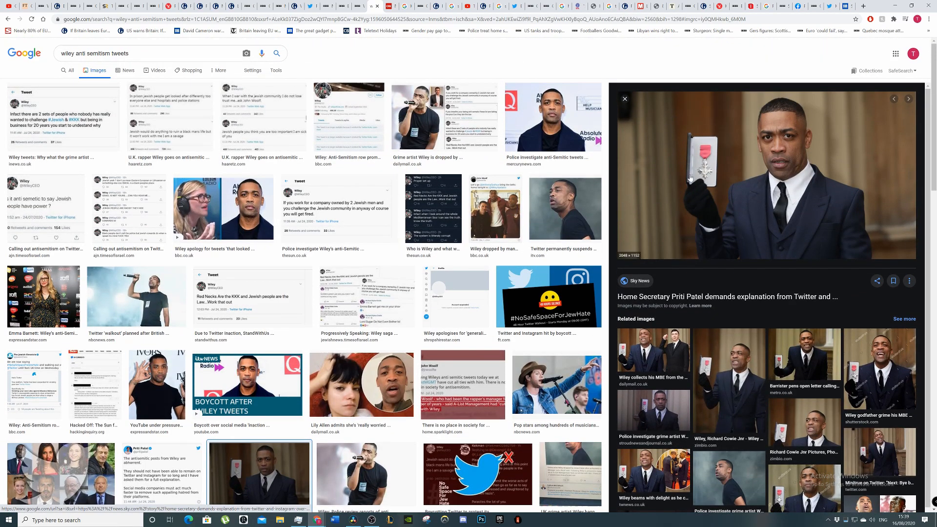